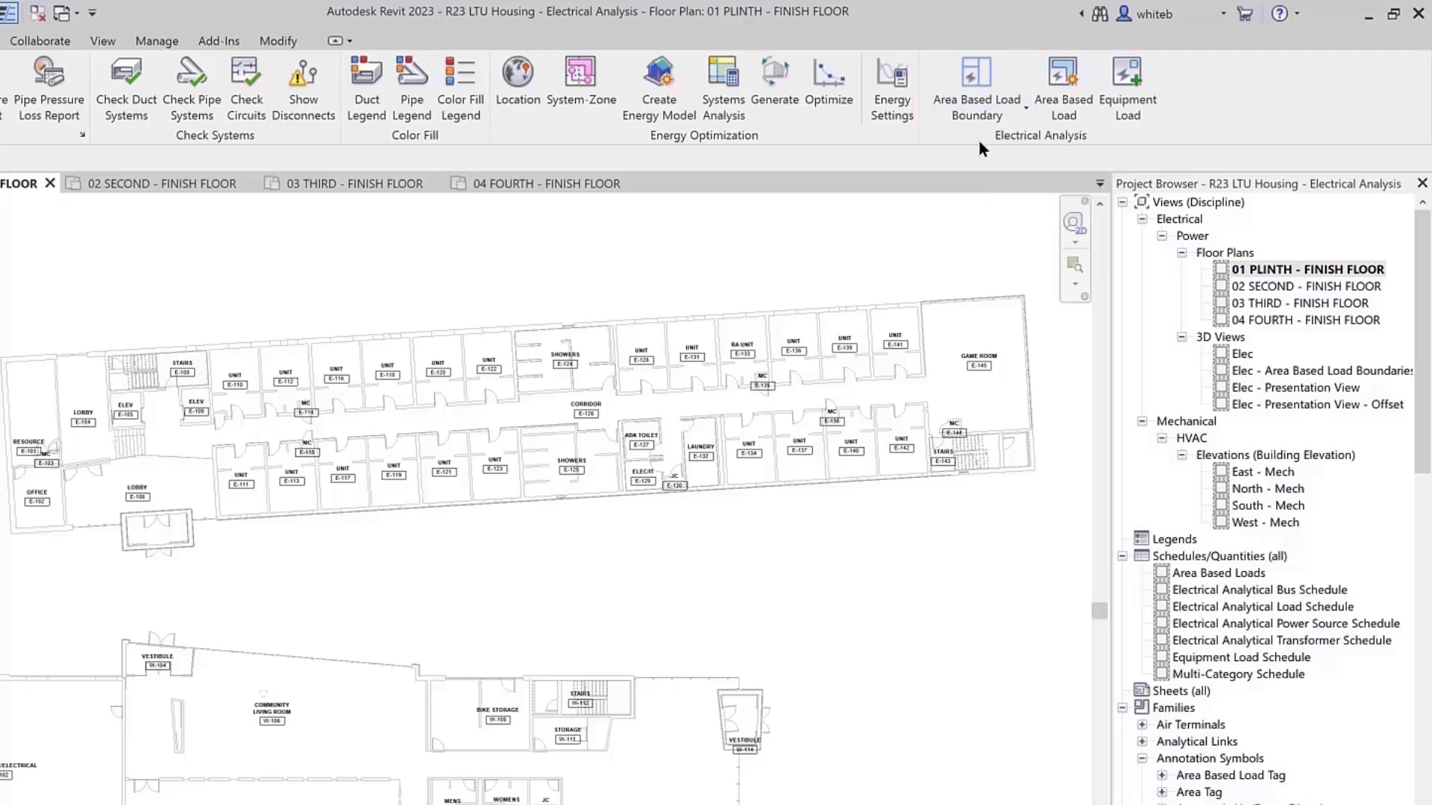
- Sketch an area-based load boundary around the upper wing of the 01 Plinth plan
left_click(974, 78)
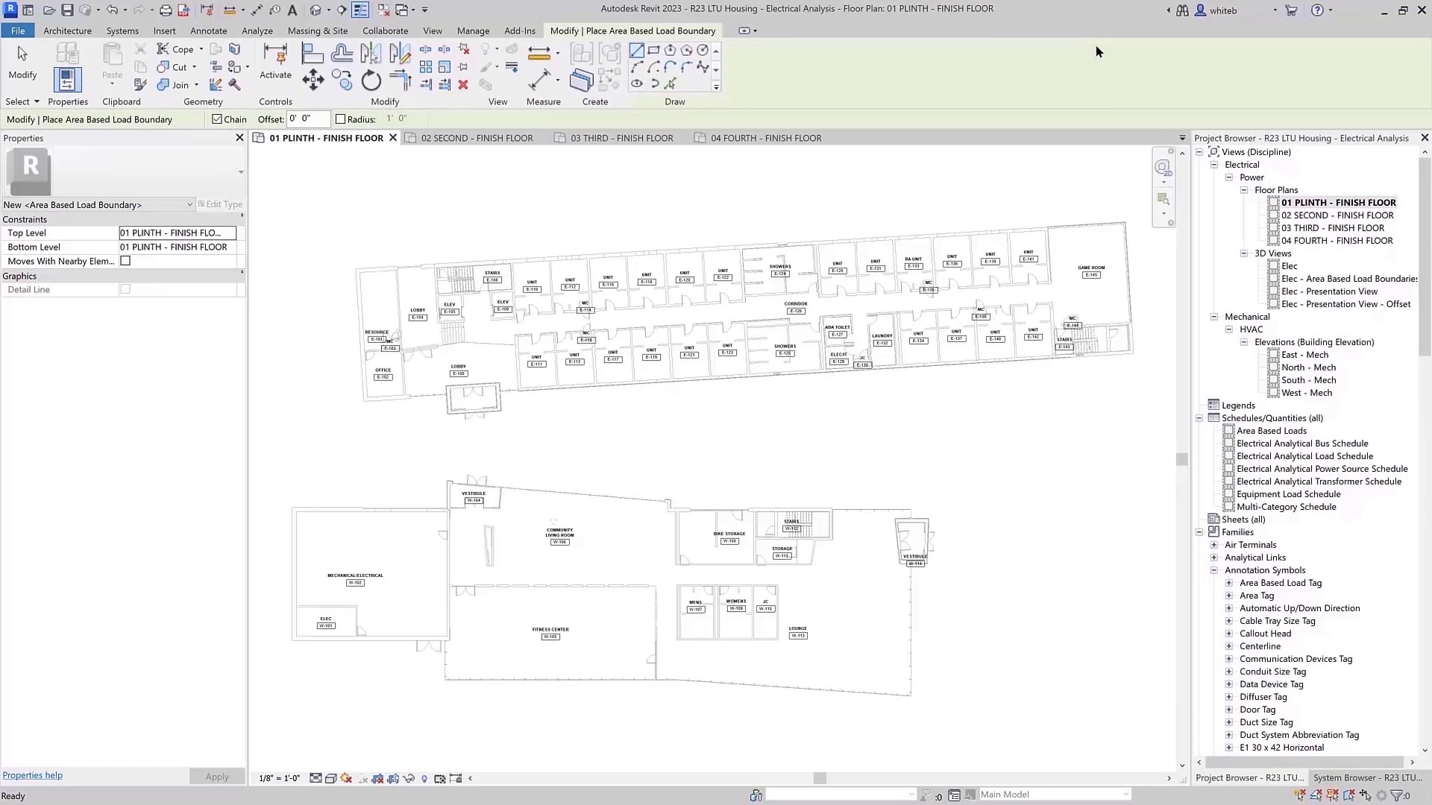
left_click(655, 66)
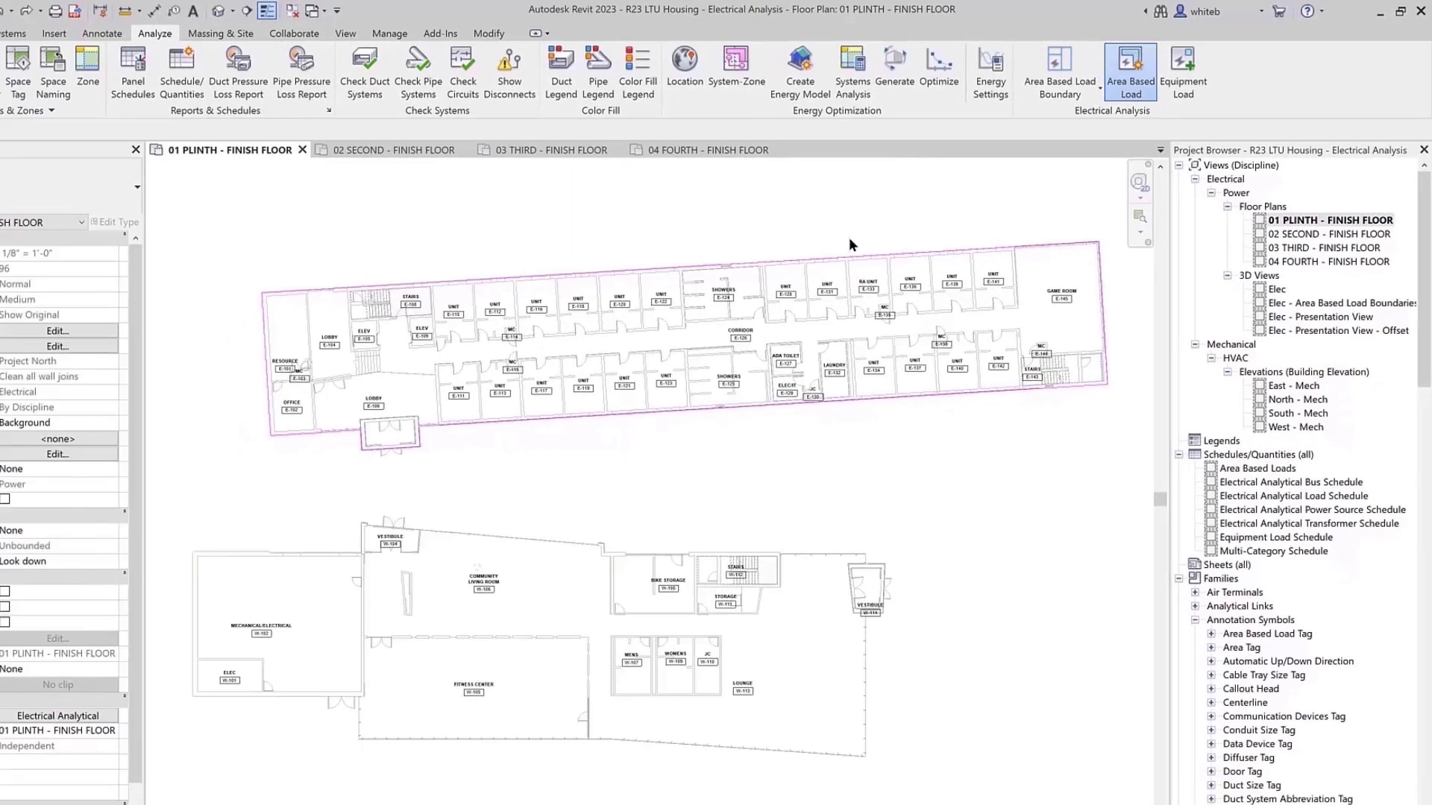
- Place an area-based load in the upper wing and set its type to Residential (8.25 W/ft²)
left_click(1130, 71)
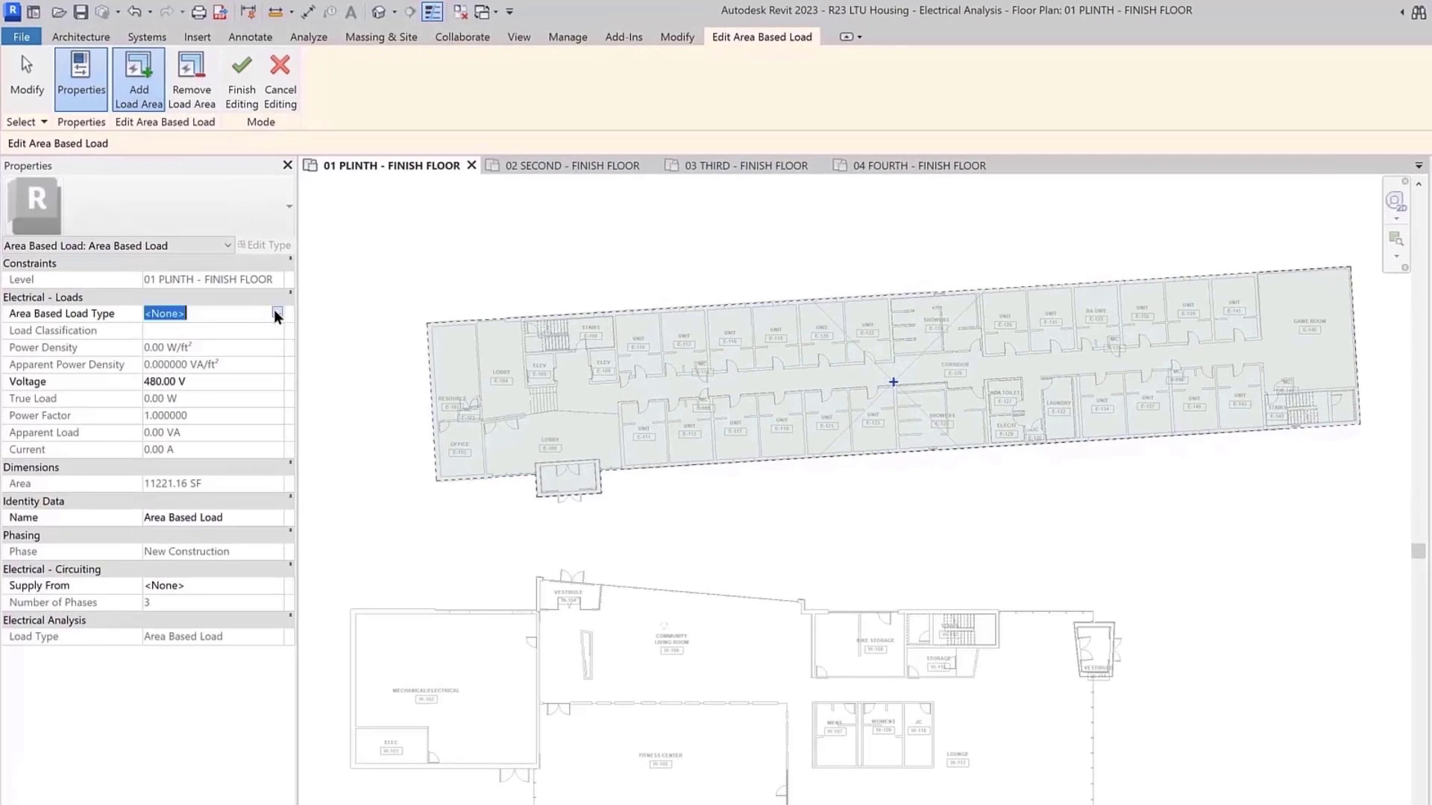
left_click(277, 313)
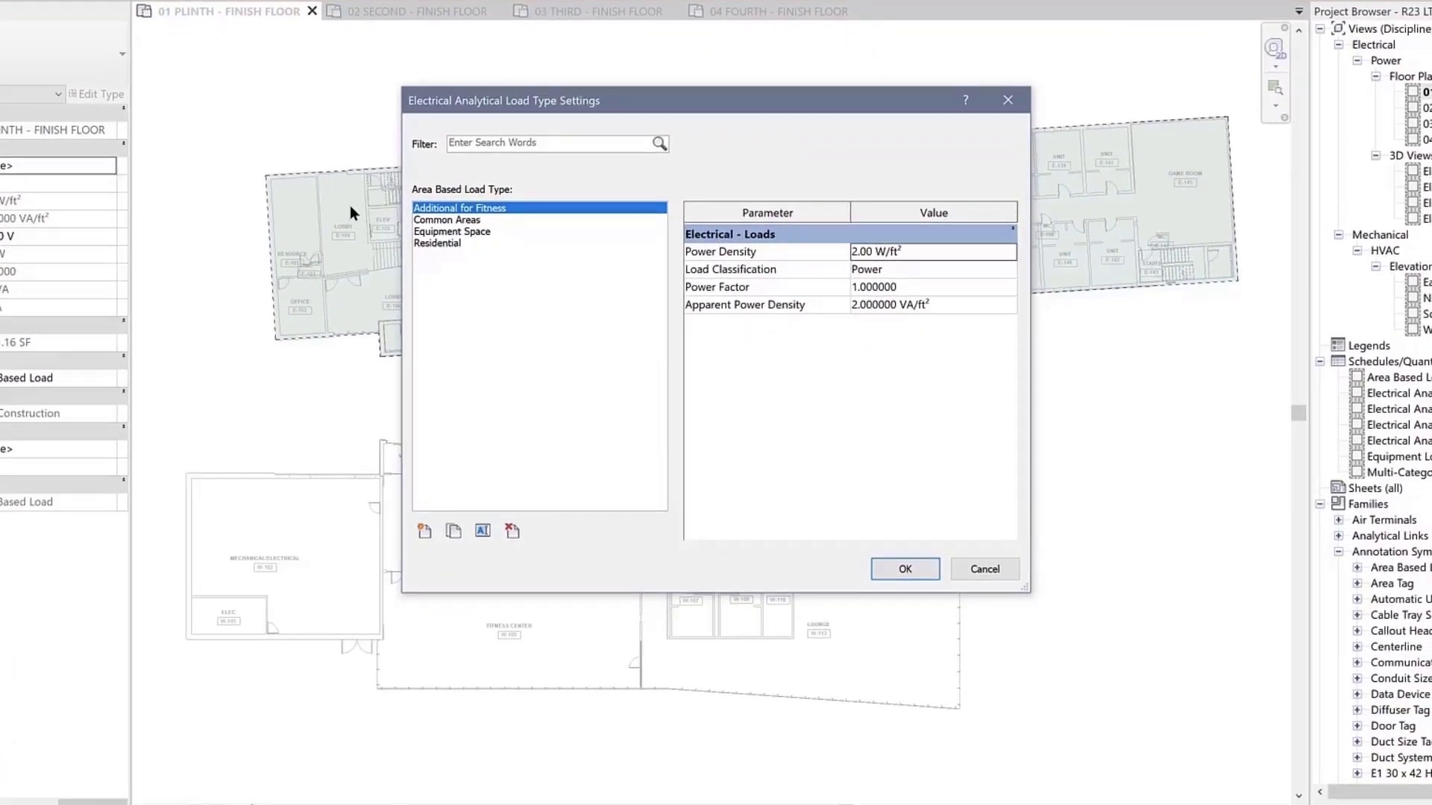
left_click(437, 243)
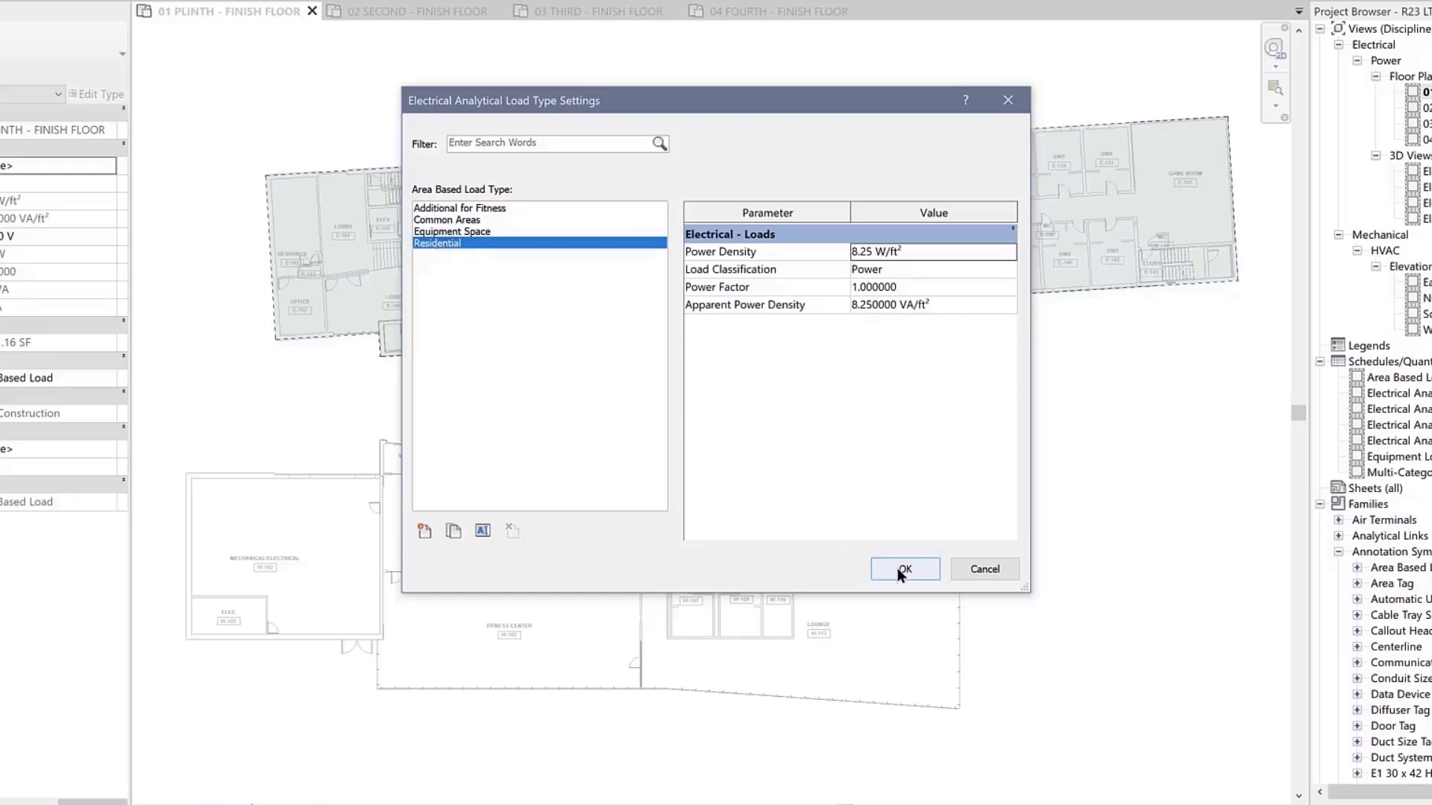
left_click(903, 569)
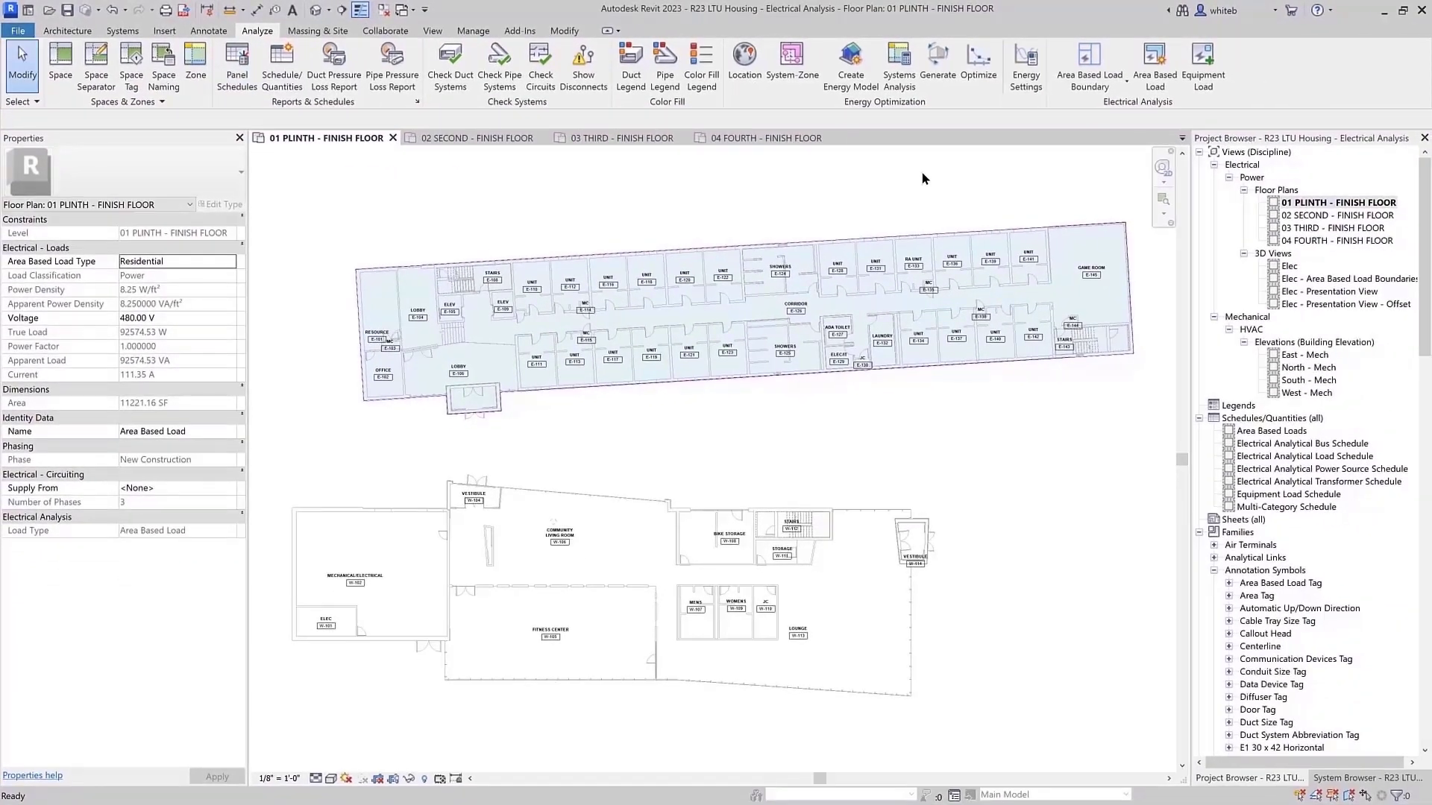
- Divide the wing's area-based load and assign one section the Common Areas type (10 W/ft²)
left_click(1087, 66)
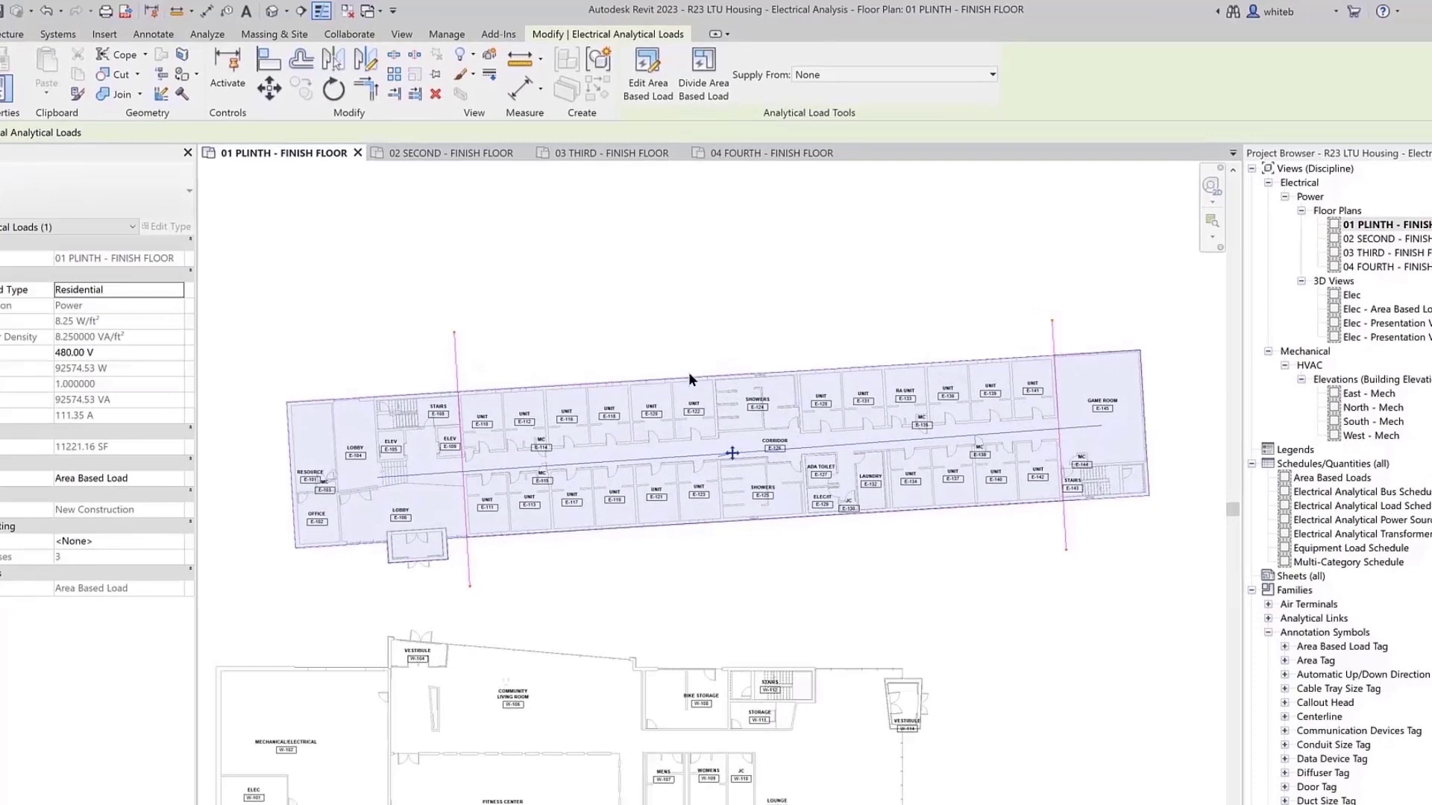
left_click(701, 69)
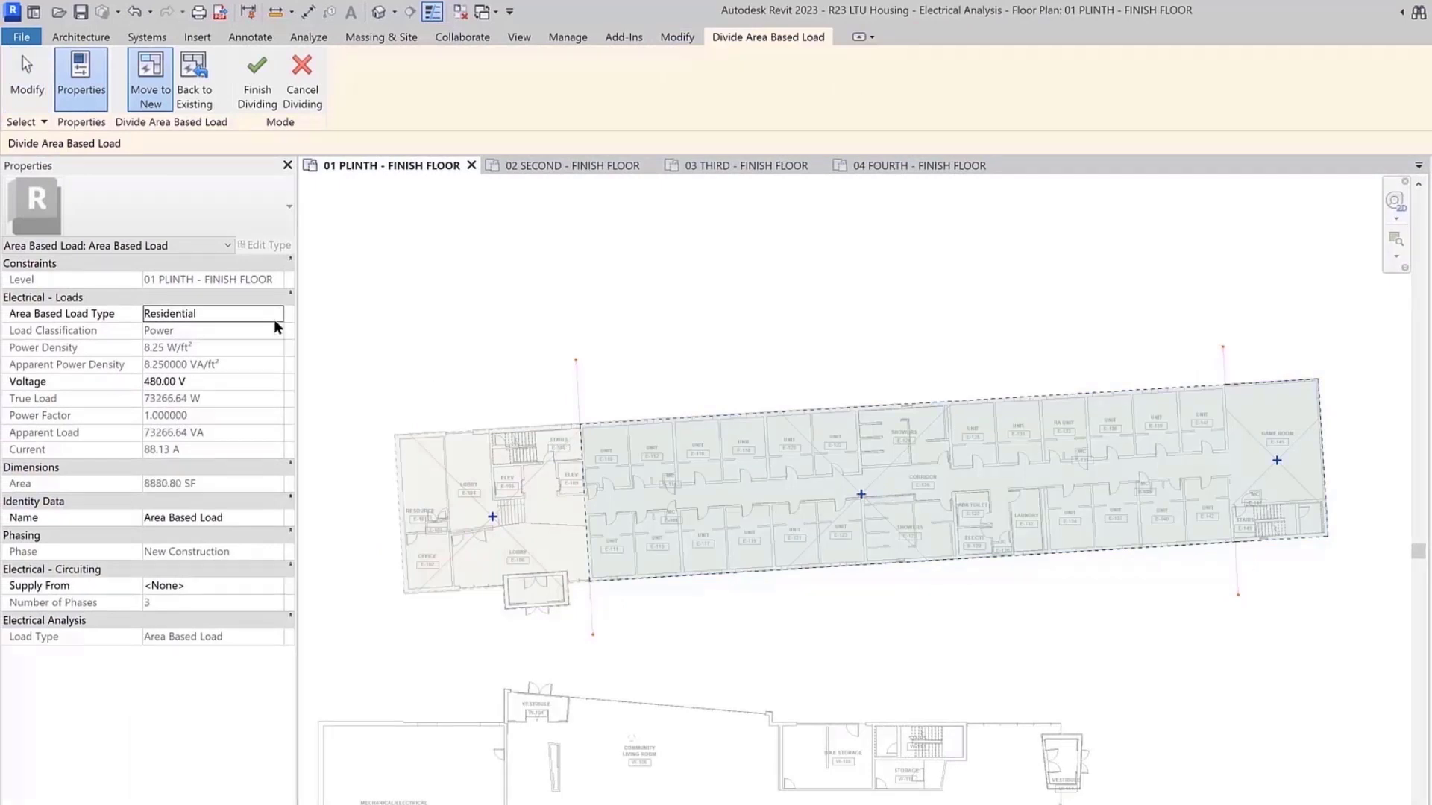
left_click(214, 313)
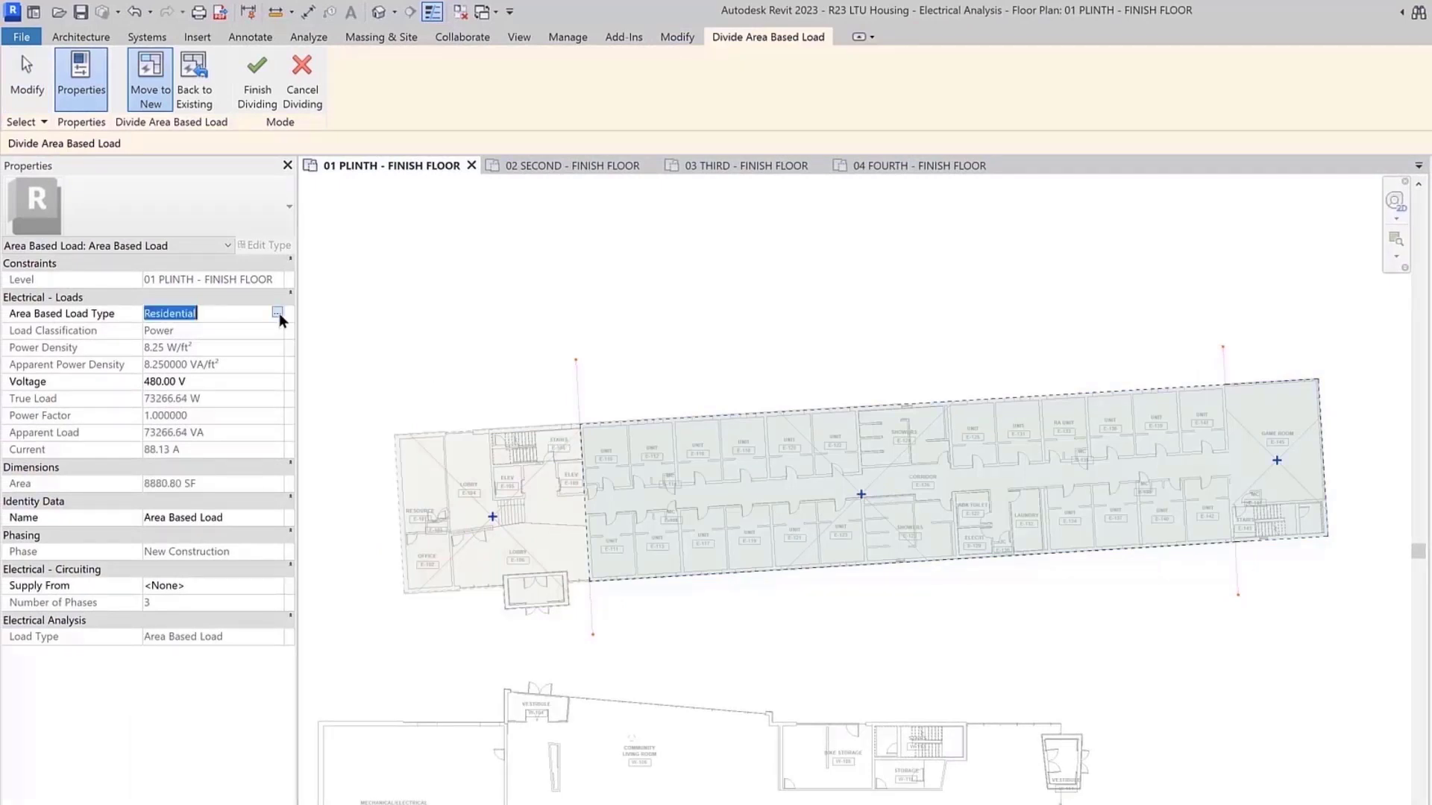
left_click(277, 313)
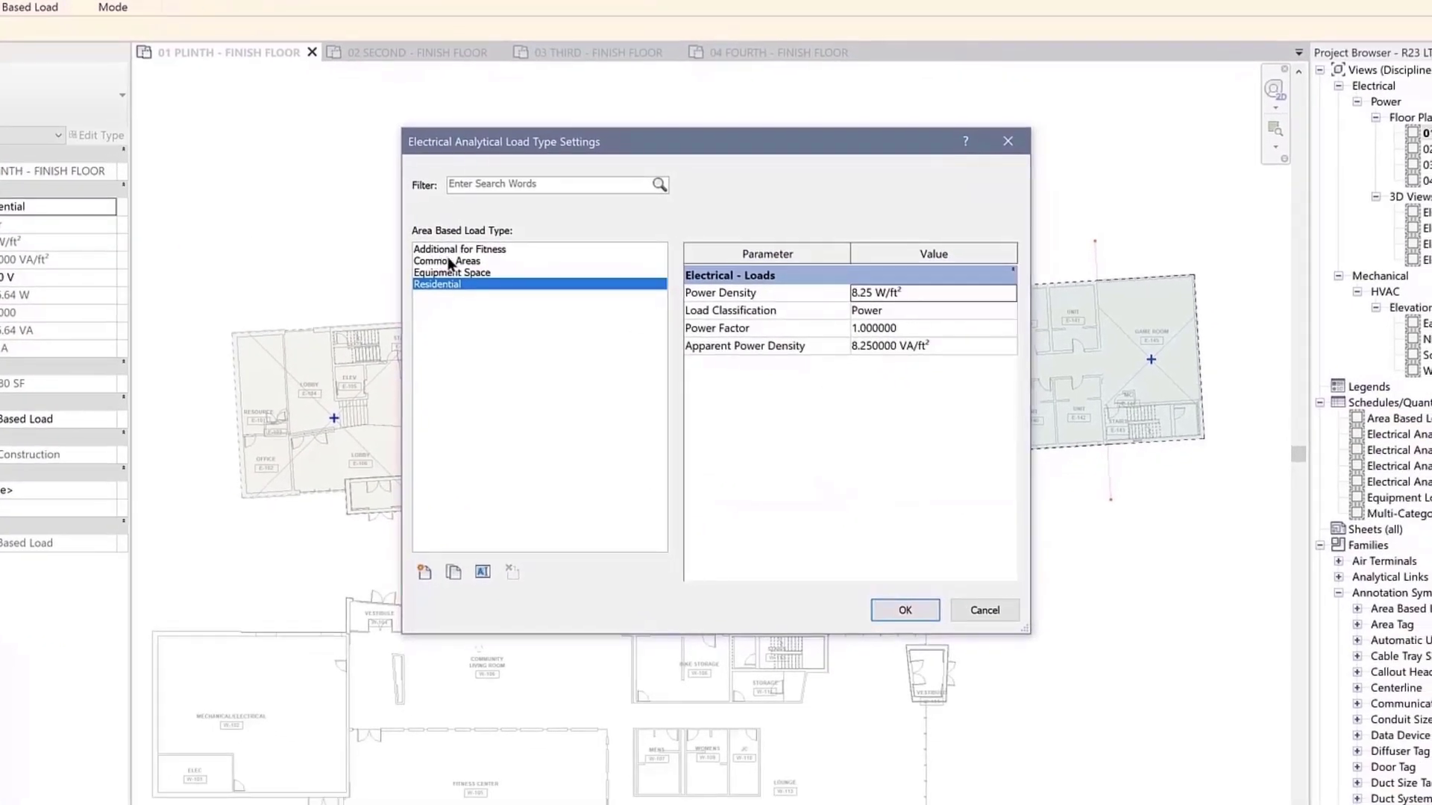
left_click(447, 260)
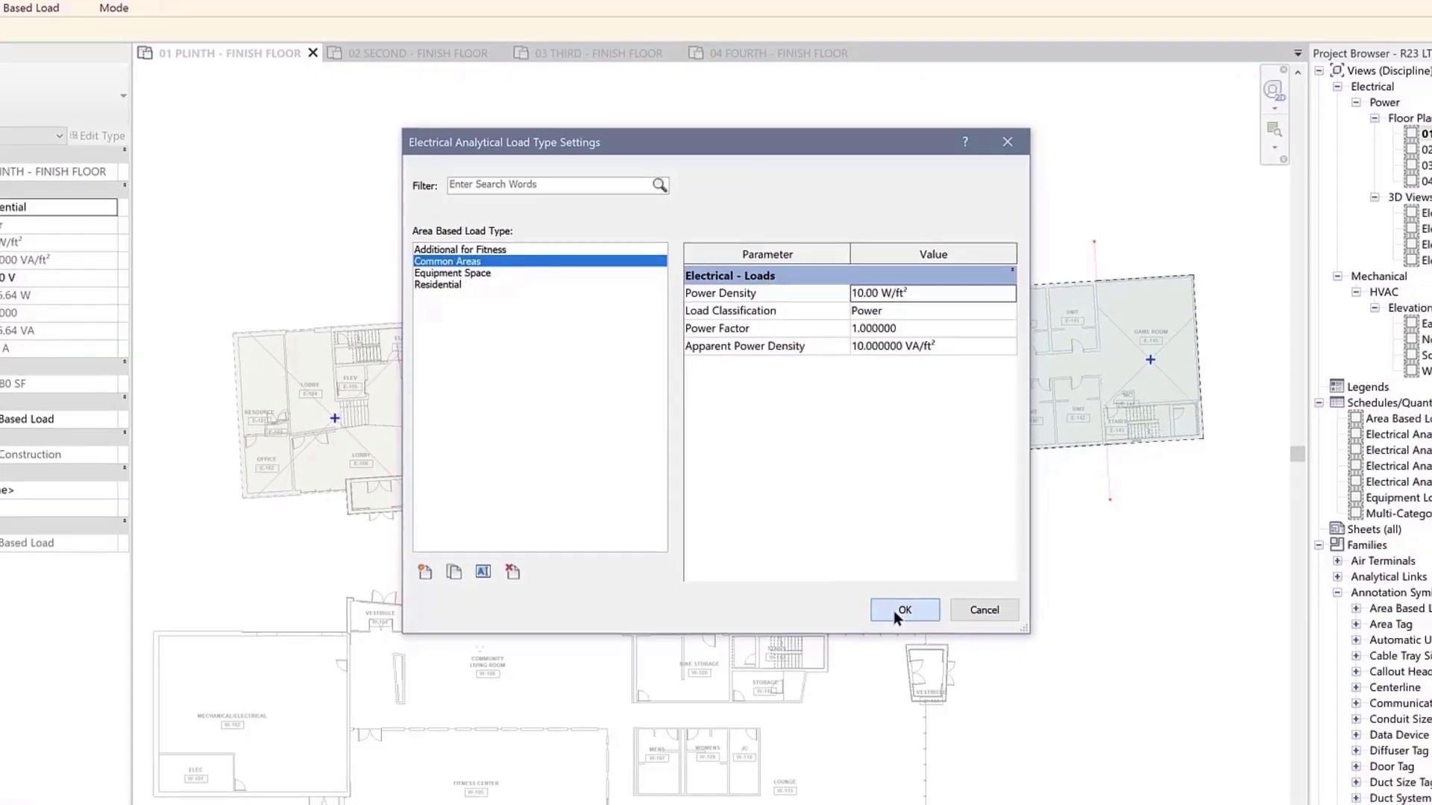
left_click(903, 610)
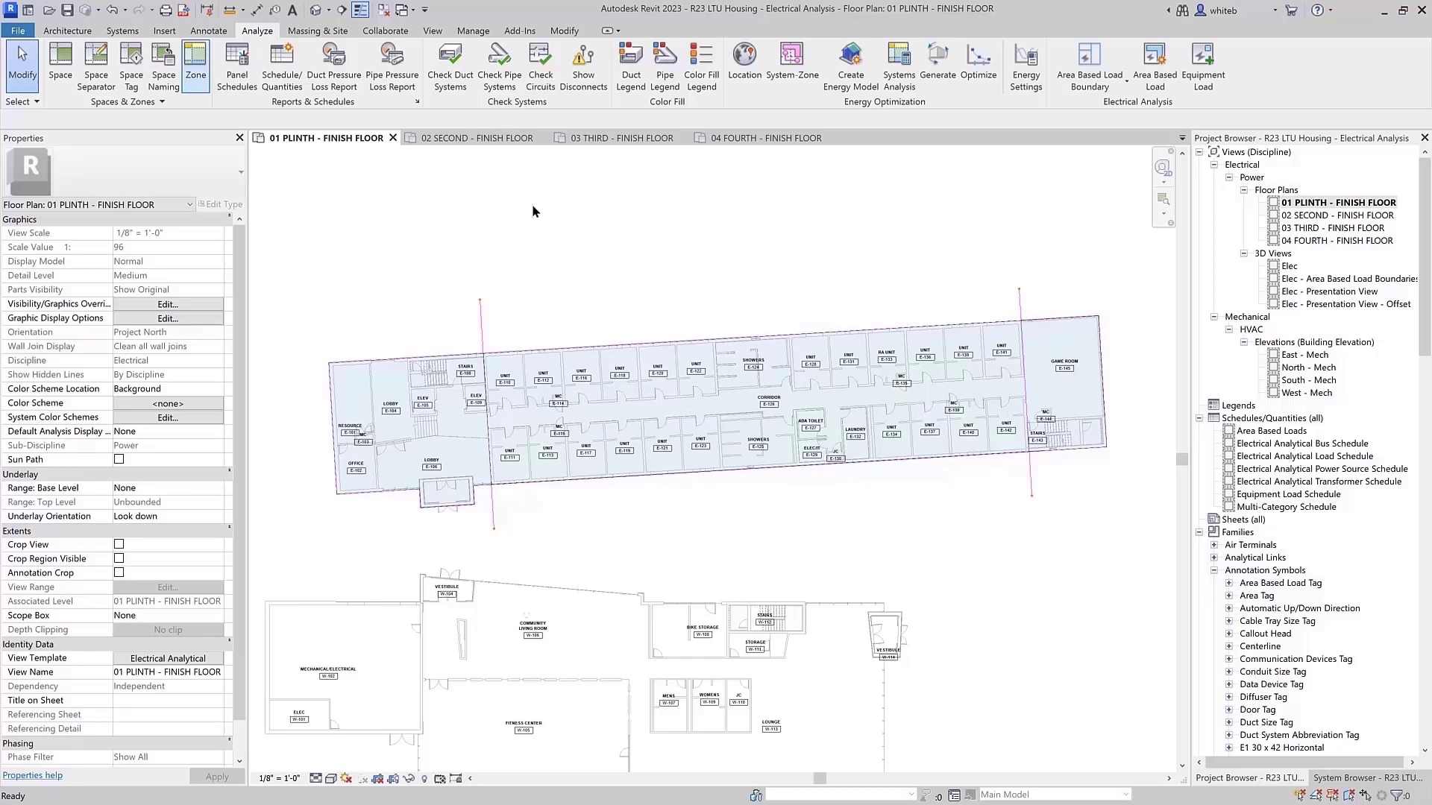
- Open the System Browser showing Analytical Power Distribution beside the Area Based Loads schedule
left_click(431, 30)
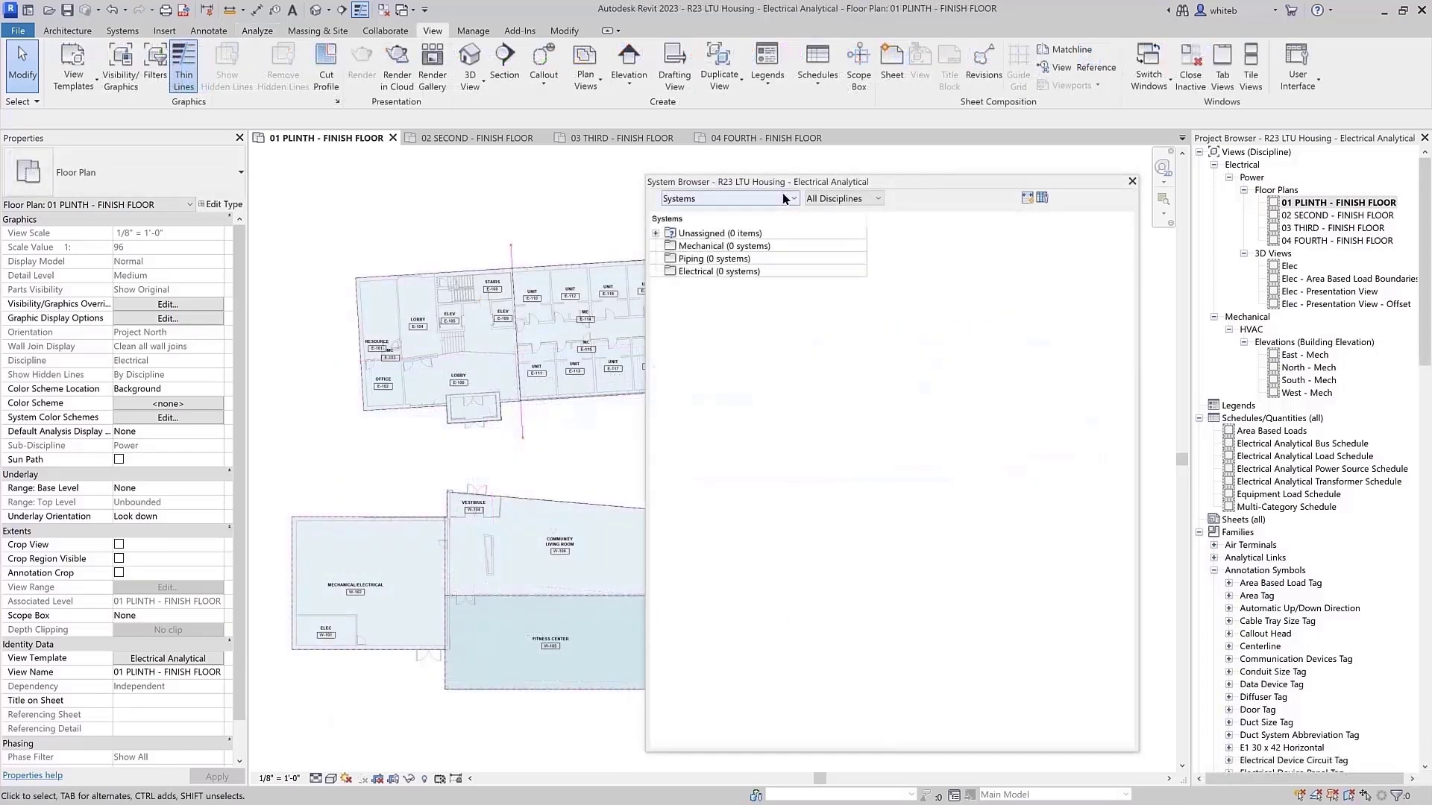
left_click(727, 199)
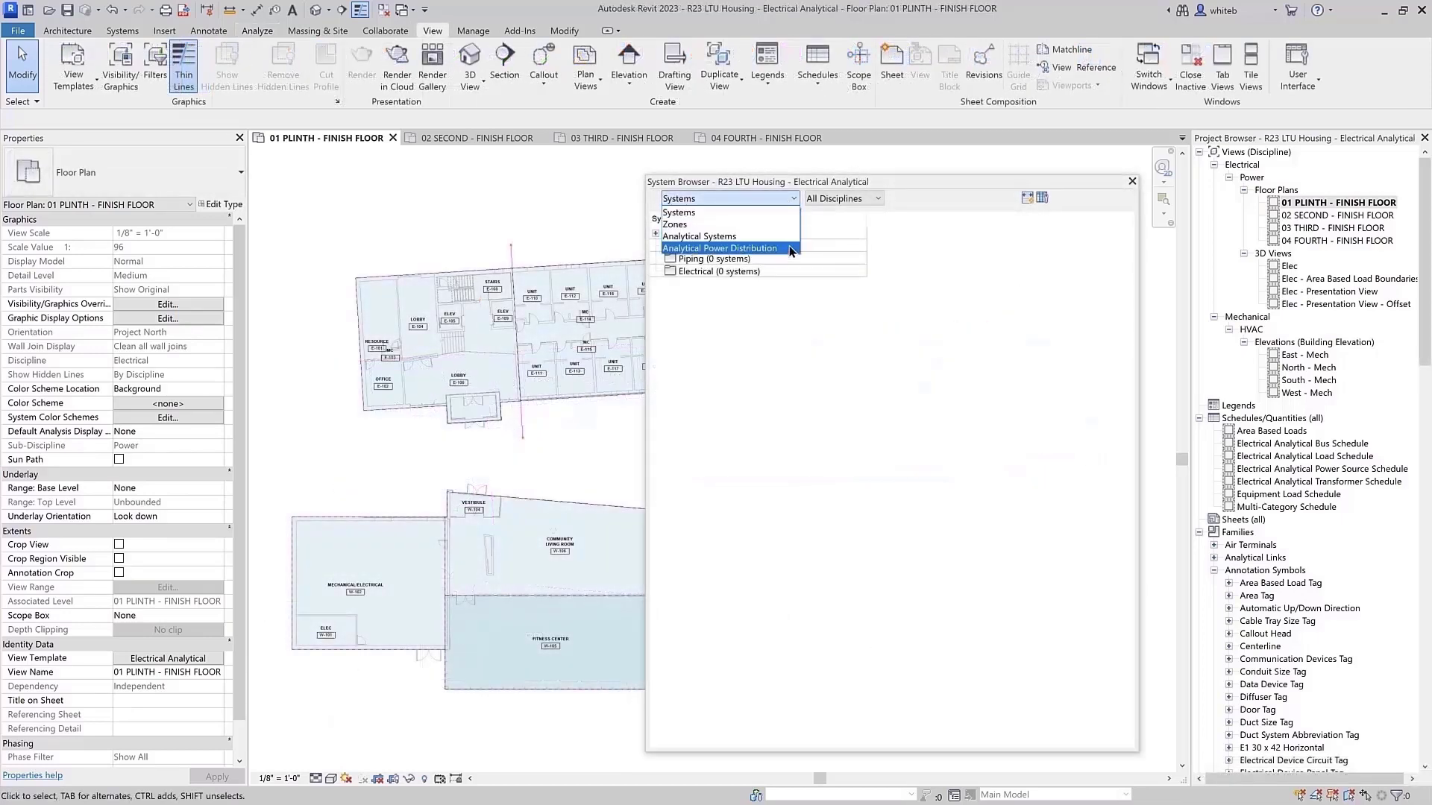
left_click(720, 248)
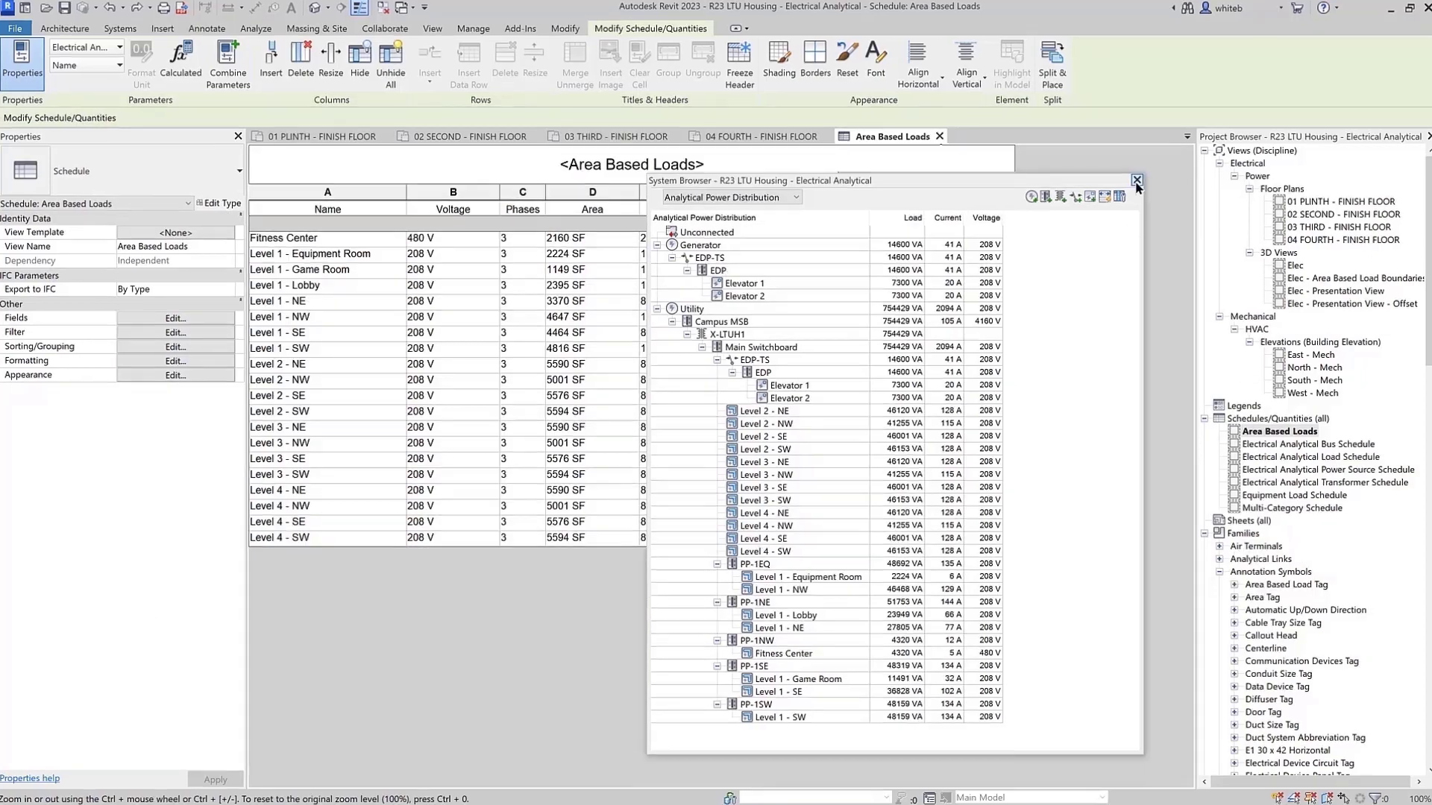
- Create an unconnected Electrical Analytical Bus (0 VA, 480 V) and open its context menu
left_click(1136, 179)
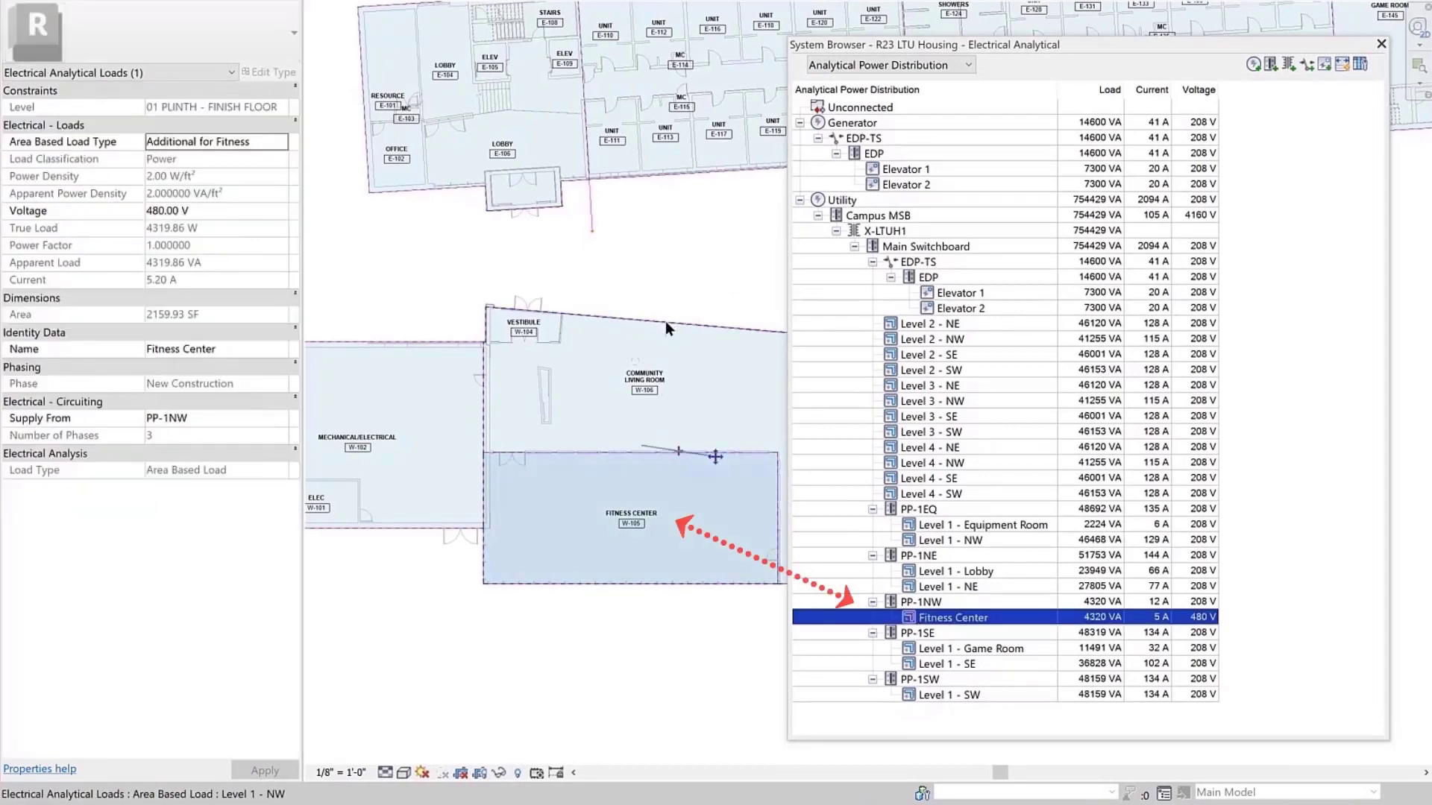
left_click(948, 539)
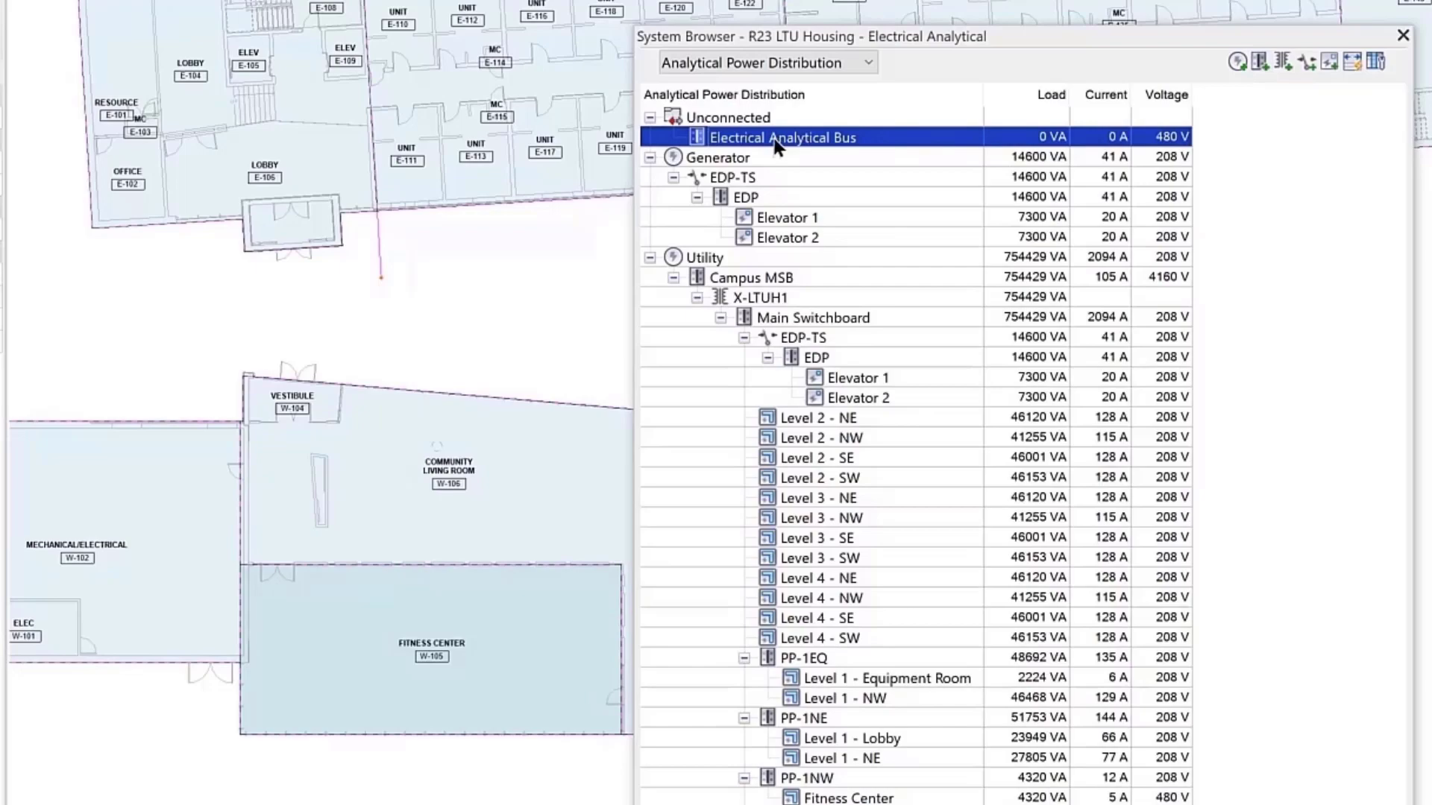
right_click(781, 137)
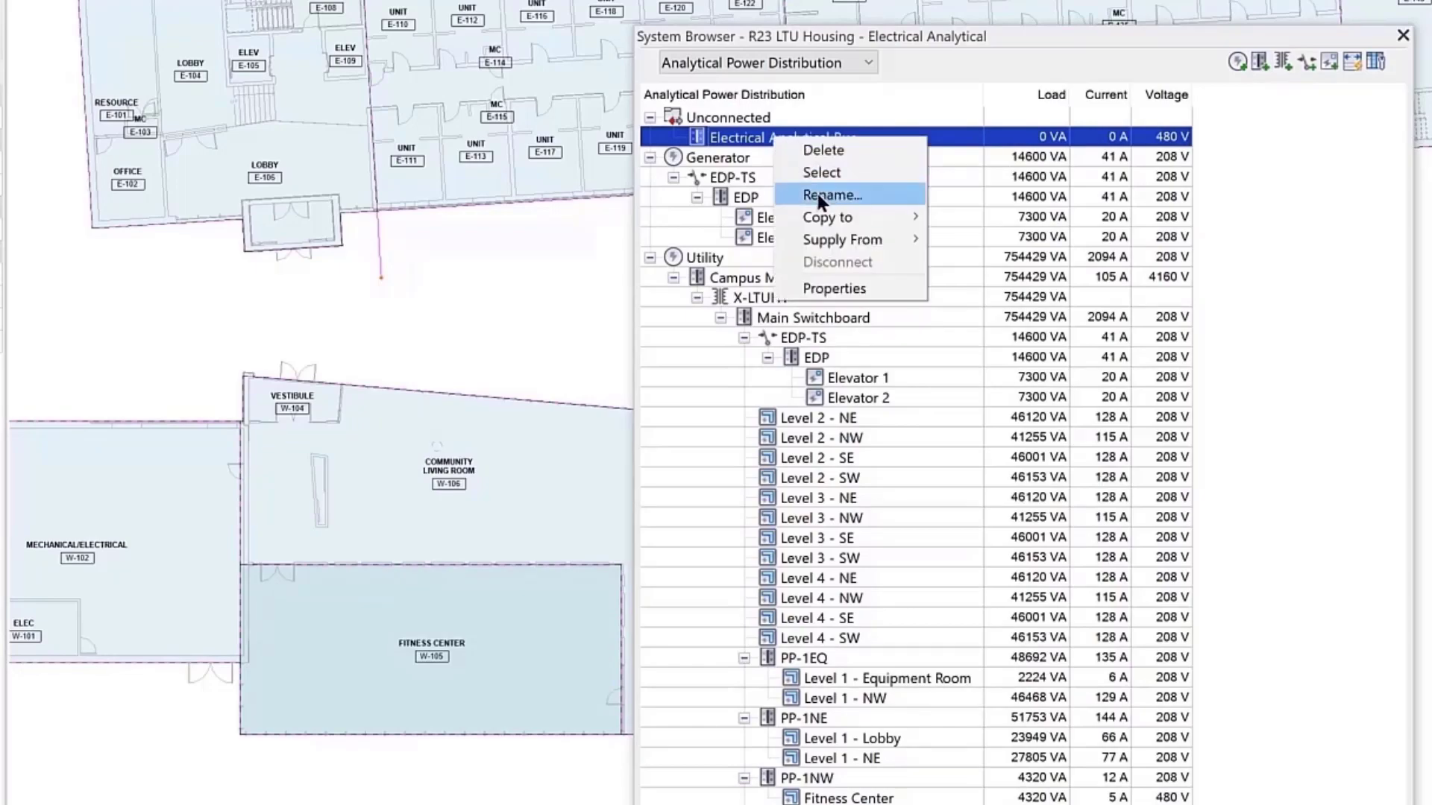